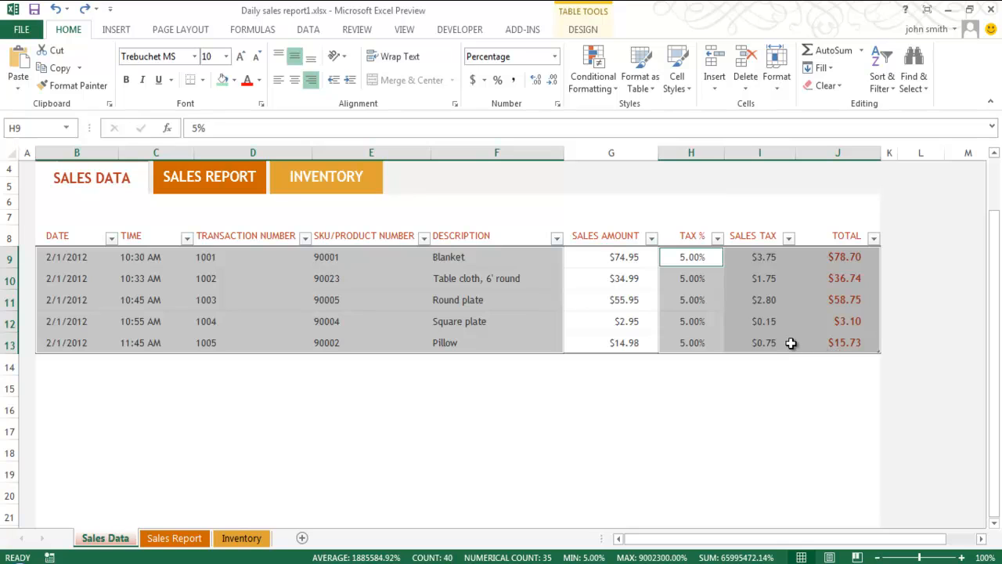
{"action": "mouse_move", "coordinate": [717, 321]}
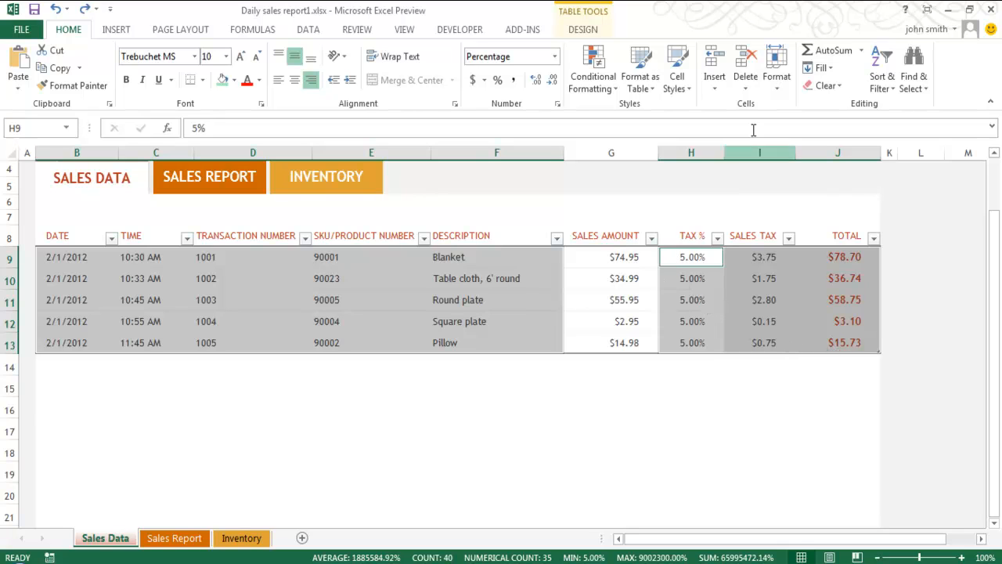
Unlock the selected sales table cells B9:J13 via the Format menu's Lock Cell toggle
{"action": "left_click", "coordinate": [776, 66]}
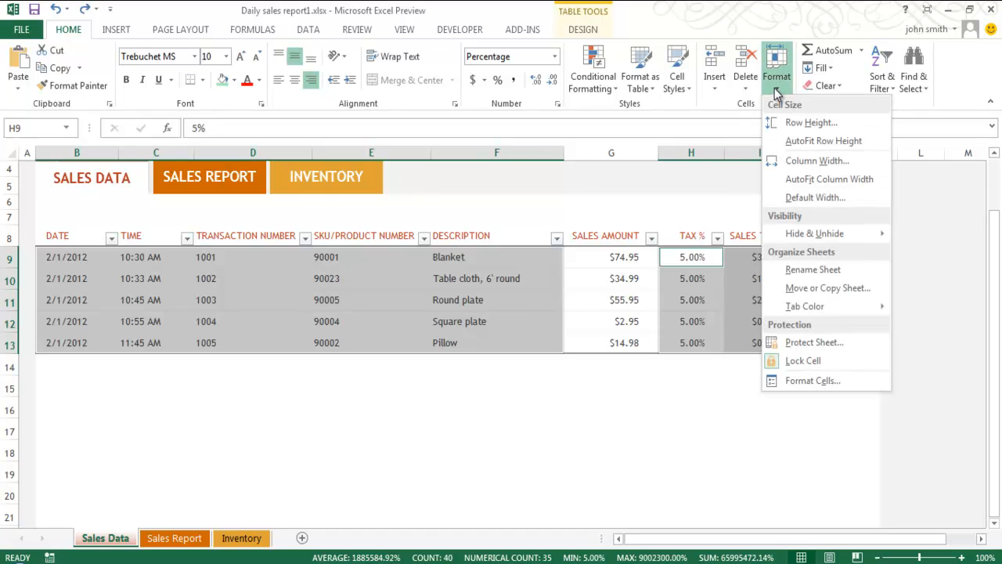
{"action": "mouse_move", "coordinate": [802, 360]}
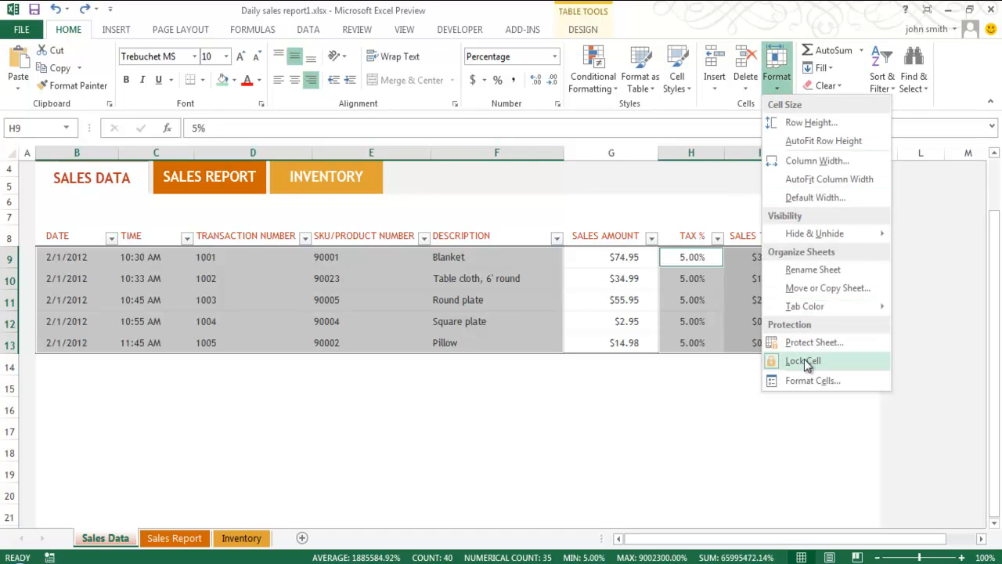
{"action": "mouse_move", "coordinate": [805, 360]}
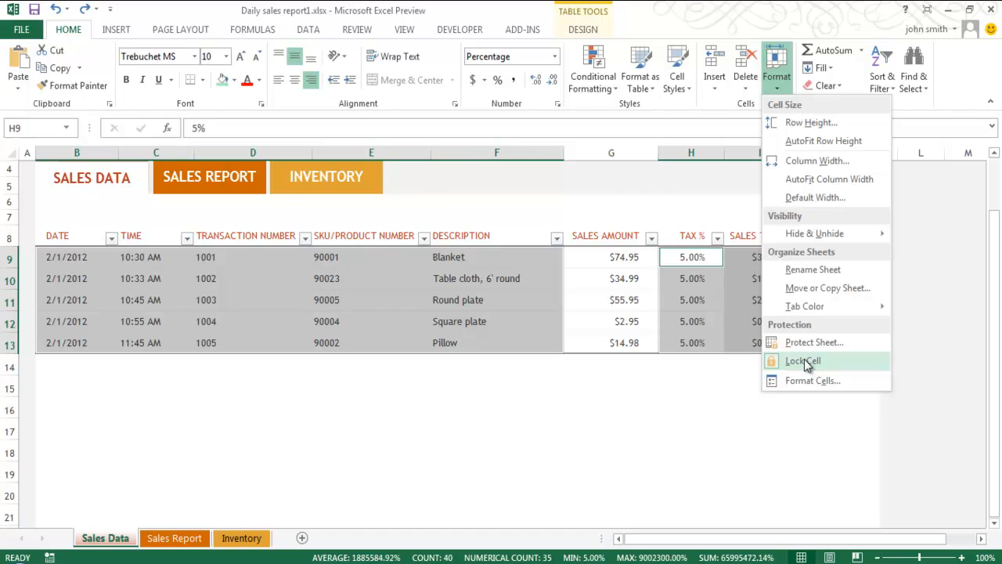
{"action": "left_click", "coordinate": [805, 360]}
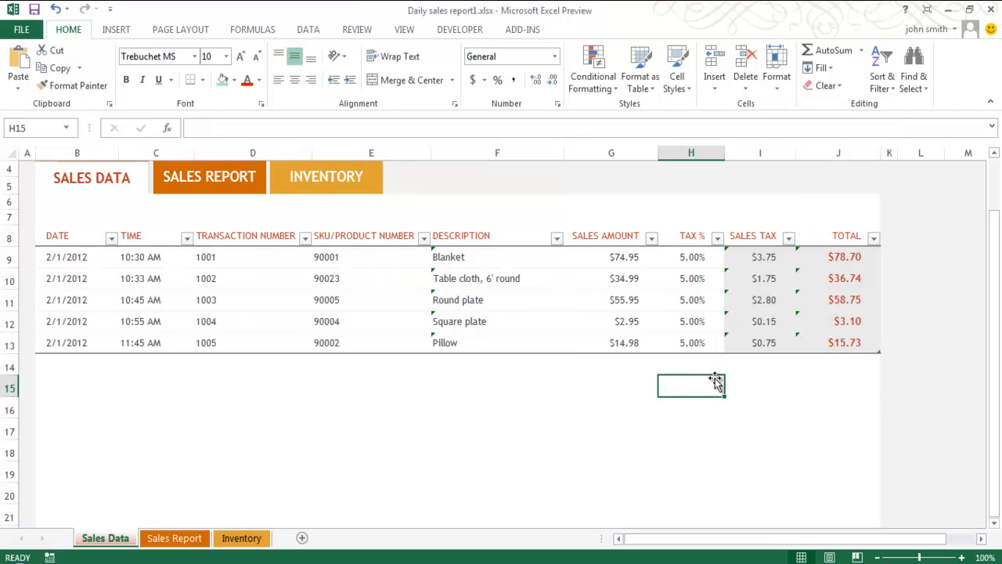
{"action": "mouse_move", "coordinate": [777, 71]}
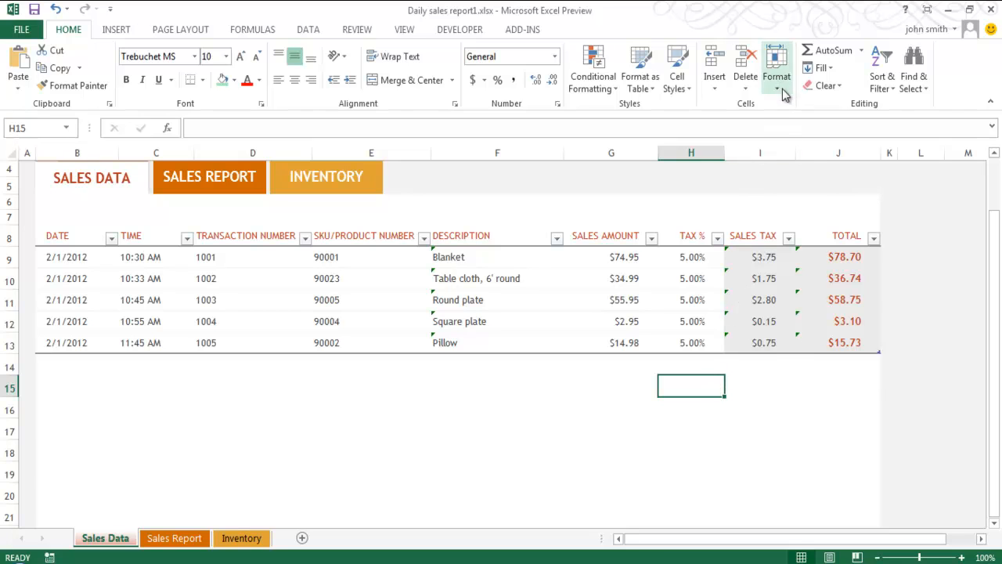
Protect the Sales Data sheet with a confirmed password, keeping unlocked cells selectable
{"action": "left_click", "coordinate": [777, 70]}
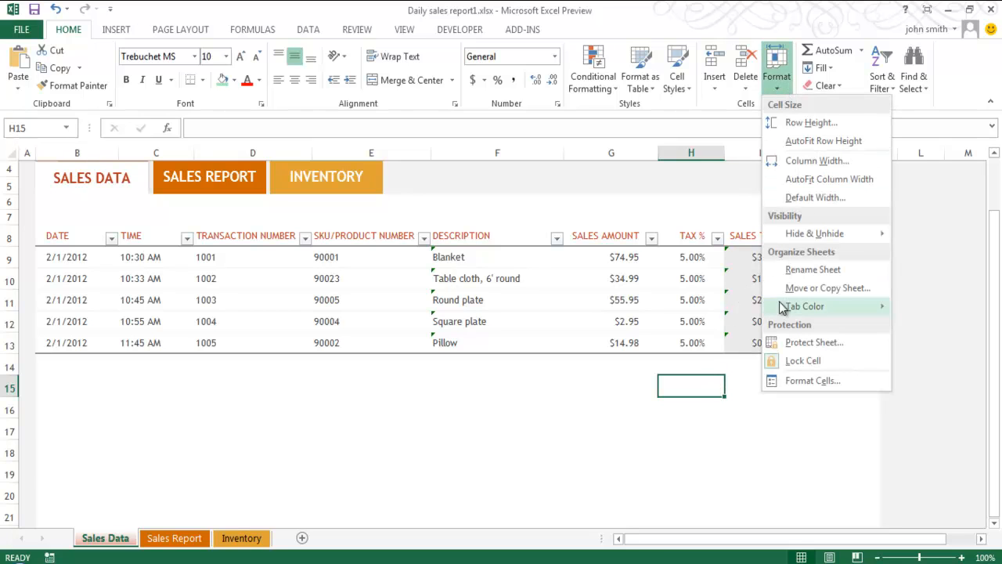
{"action": "left_click", "coordinate": [814, 342]}
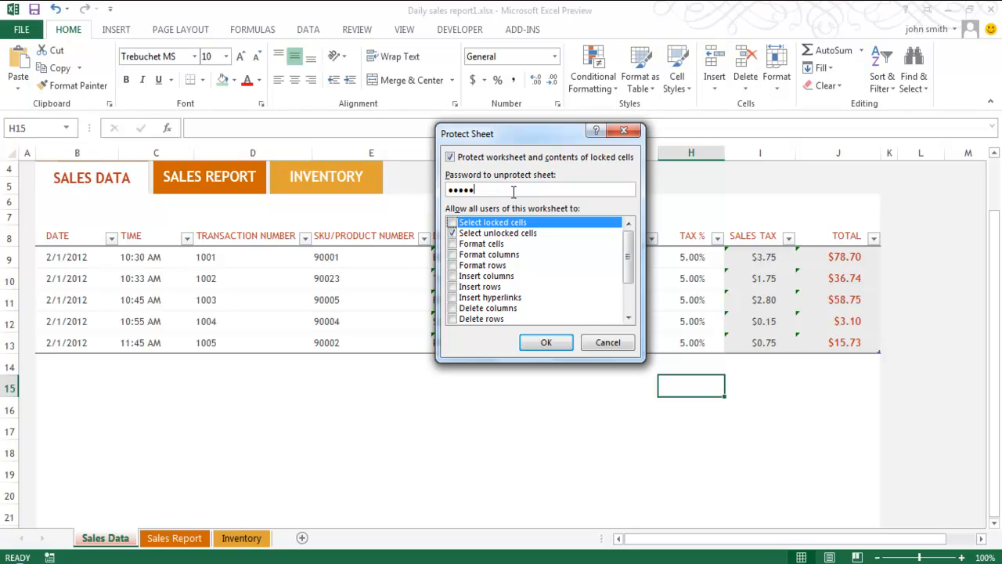
{"action": "left_click", "coordinate": [545, 341]}
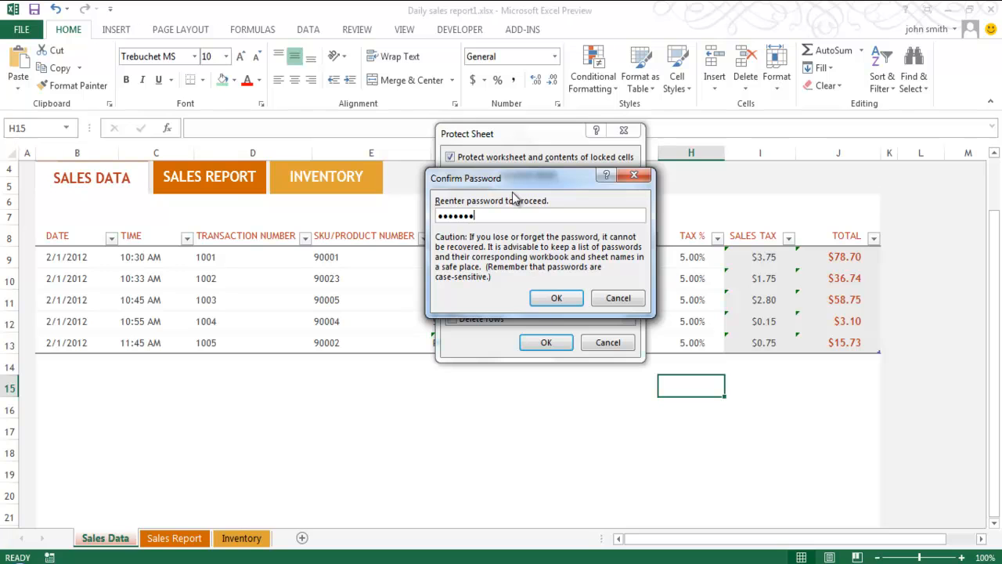
{"action": "left_click", "coordinate": [555, 297]}
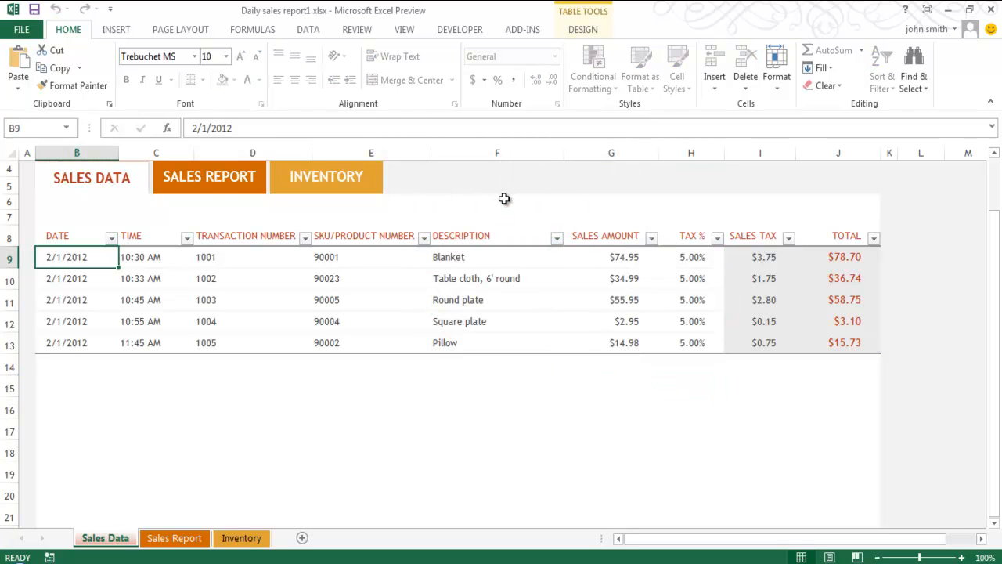
Encrypt the workbook with an opening password from File > Info > Protect Workbook, entered and confirmed
{"action": "left_click", "coordinate": [22, 30]}
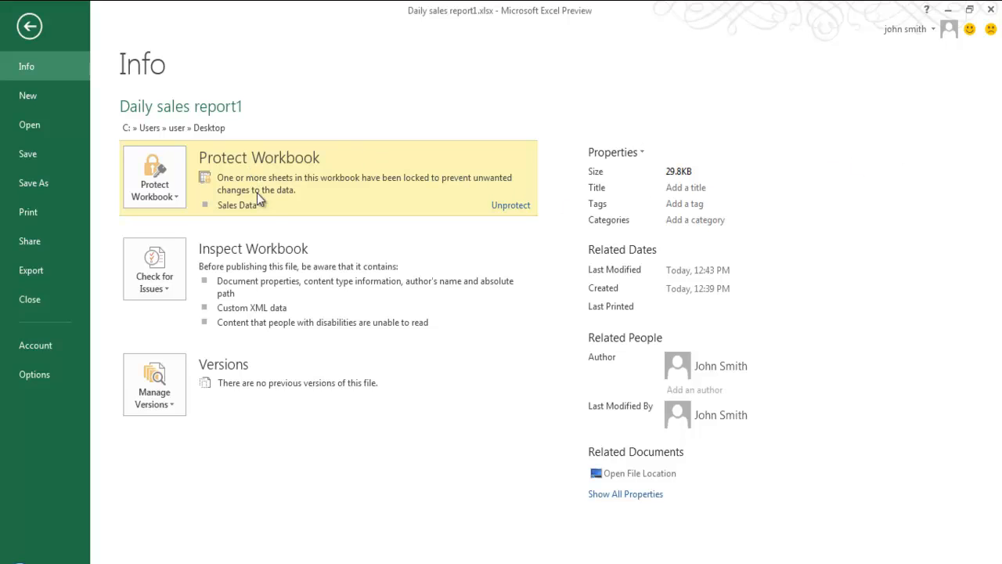
{"action": "mouse_move", "coordinate": [266, 210]}
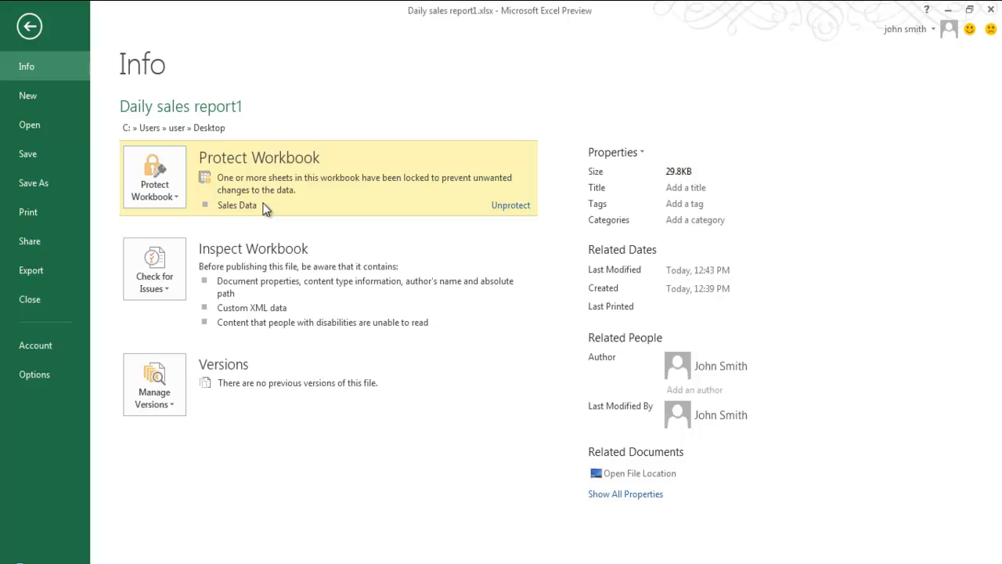
{"action": "mouse_move", "coordinate": [154, 175]}
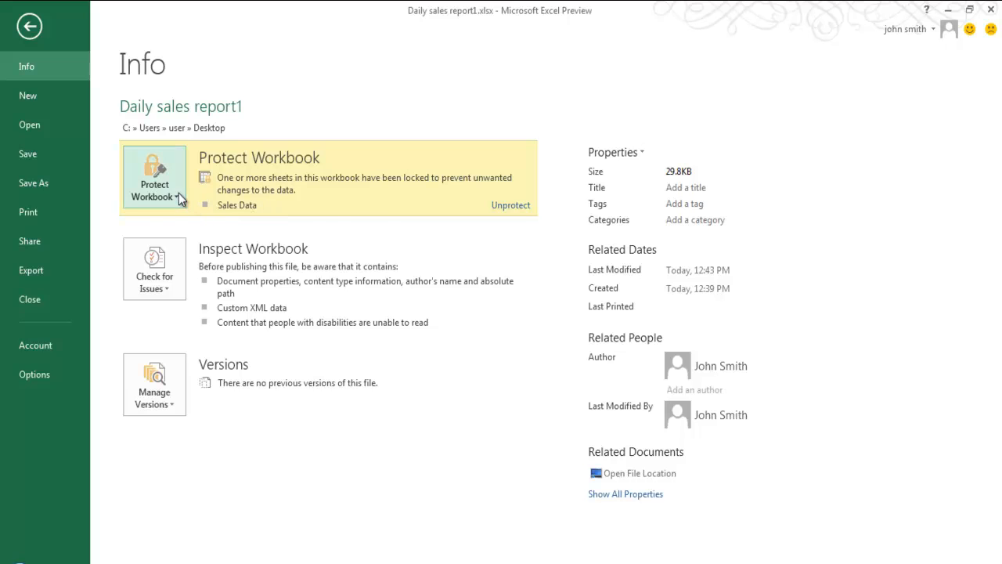
{"action": "left_click", "coordinate": [154, 176]}
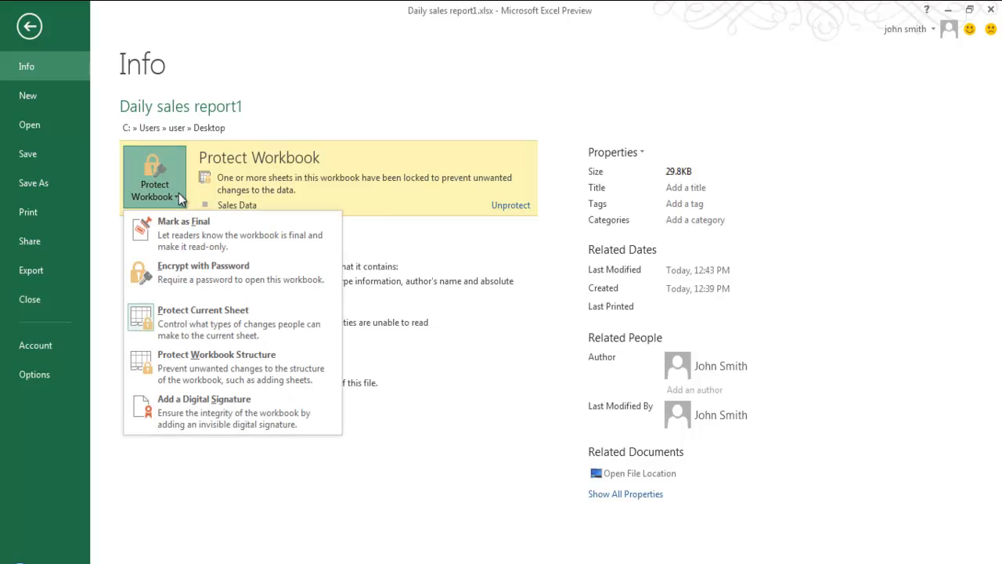
{"action": "left_click", "coordinate": [203, 266]}
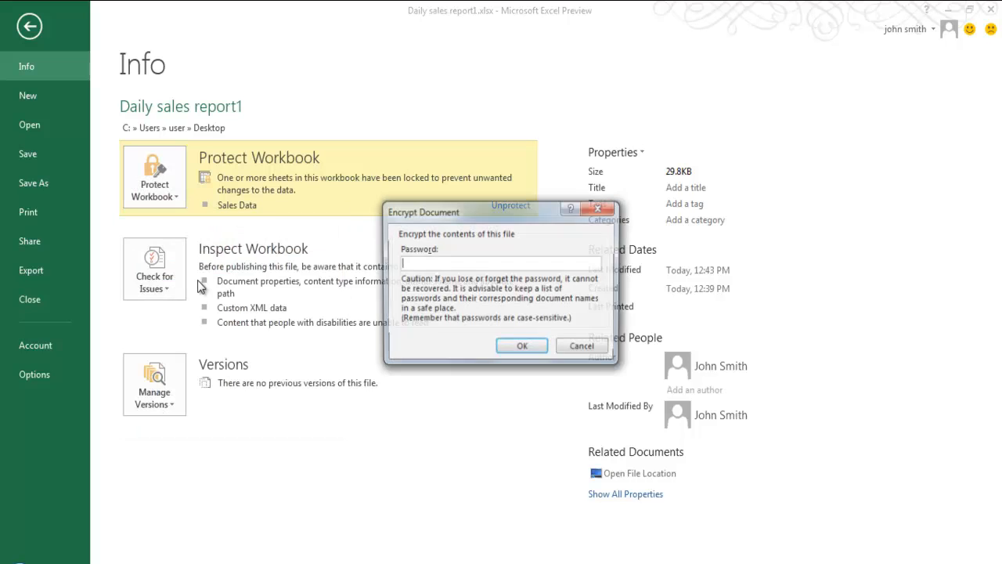
{"action": "type", "text": "•••••"}
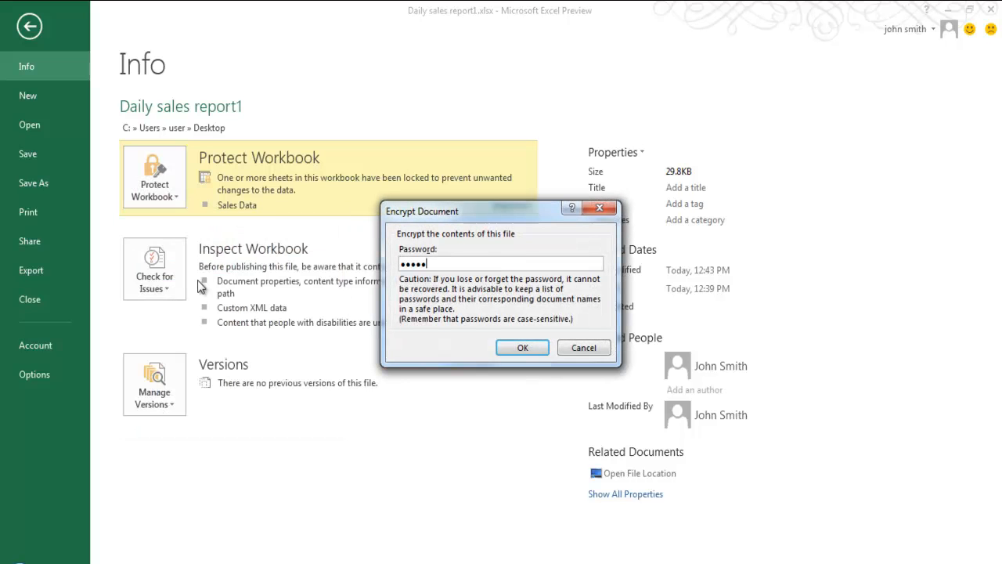
{"action": "left_click", "coordinate": [523, 347]}
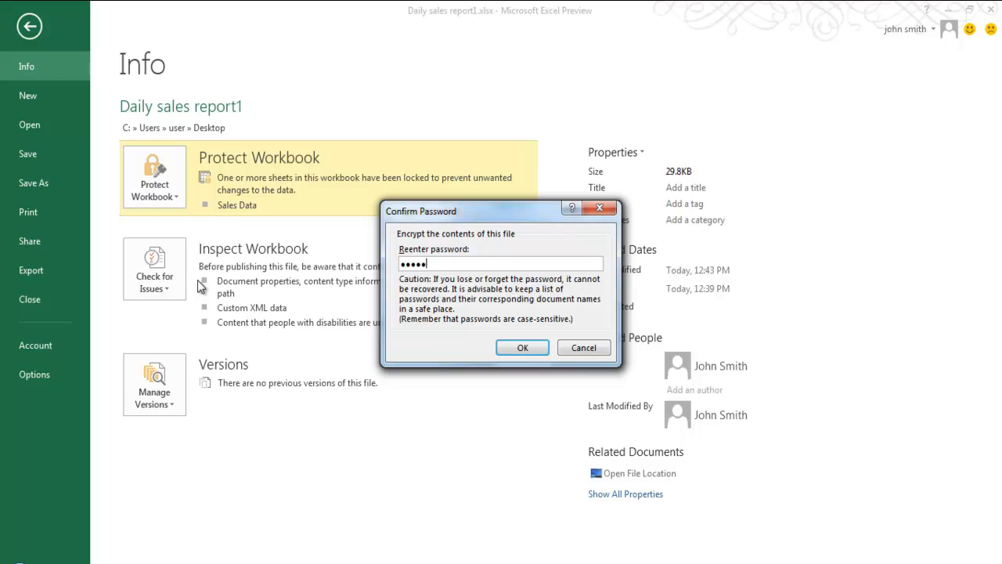
{"action": "left_click", "coordinate": [523, 348]}
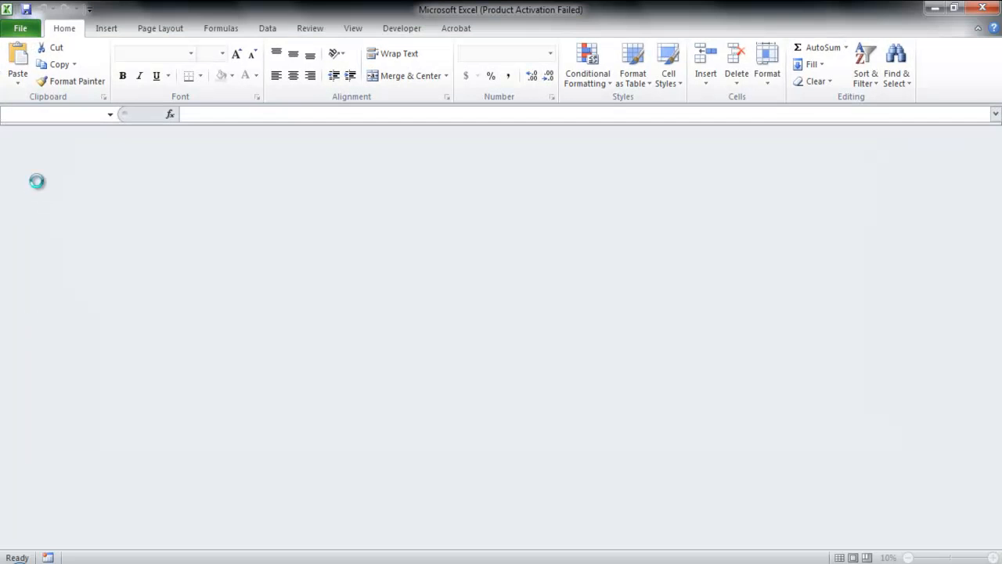